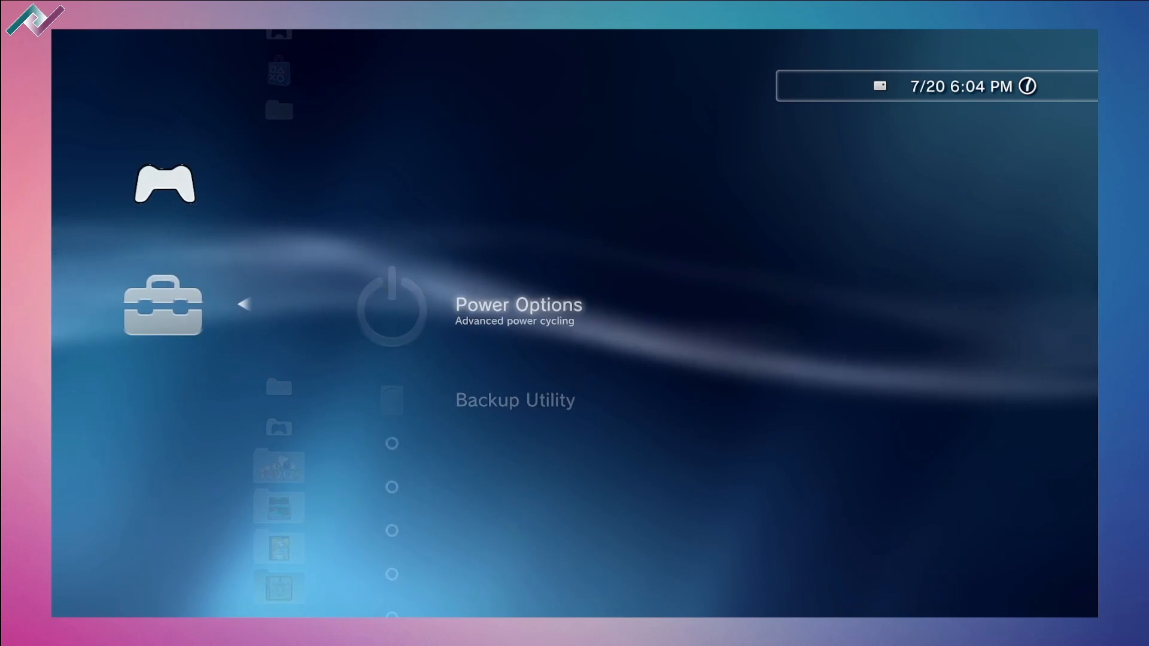
- Scroll the Toolbox column down to Toggle All Plugins among the system toggles
scroll("down", 3)
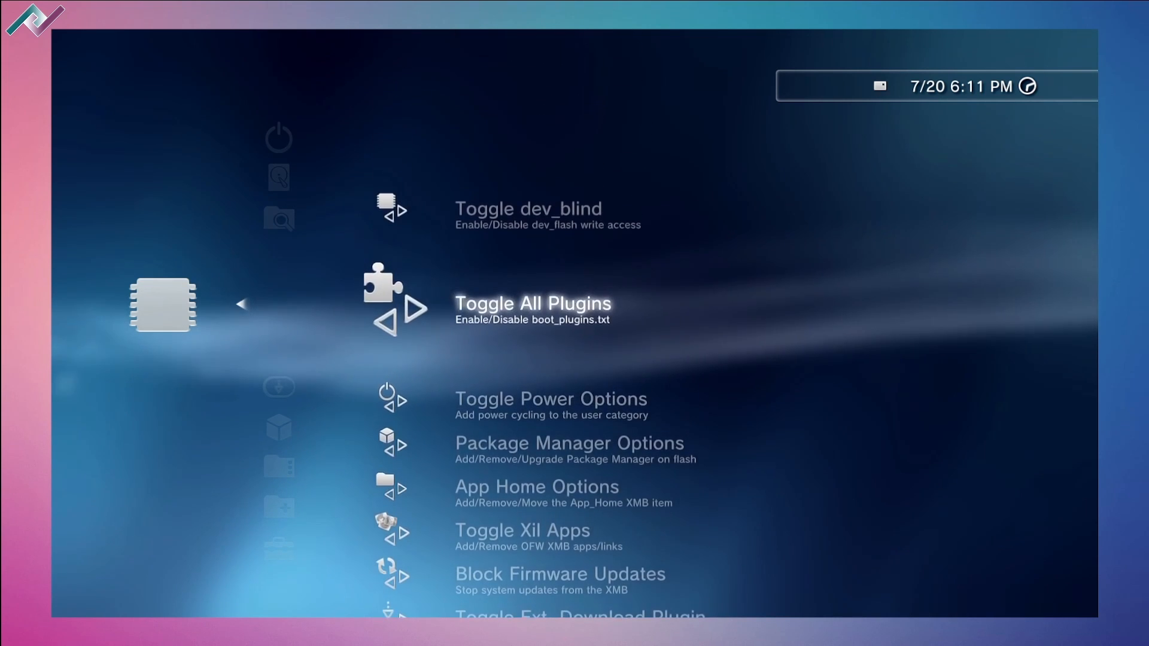
scroll("down", 3)
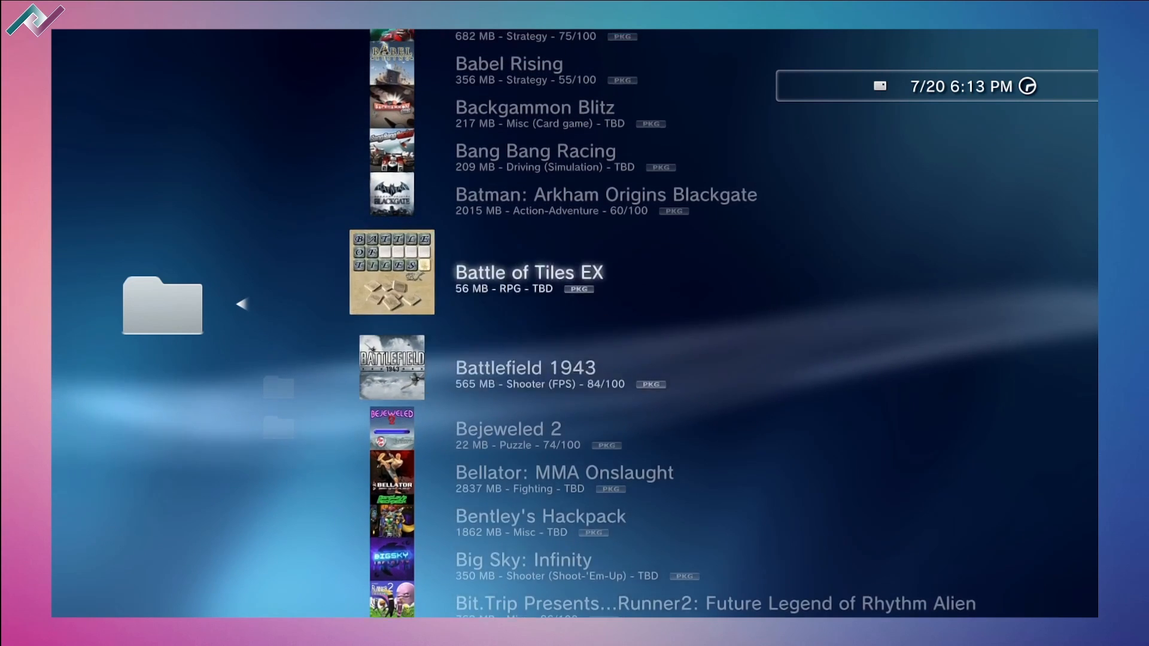
- Scroll through the alphabetical game PKG list in the download folder
scroll("down", 3)
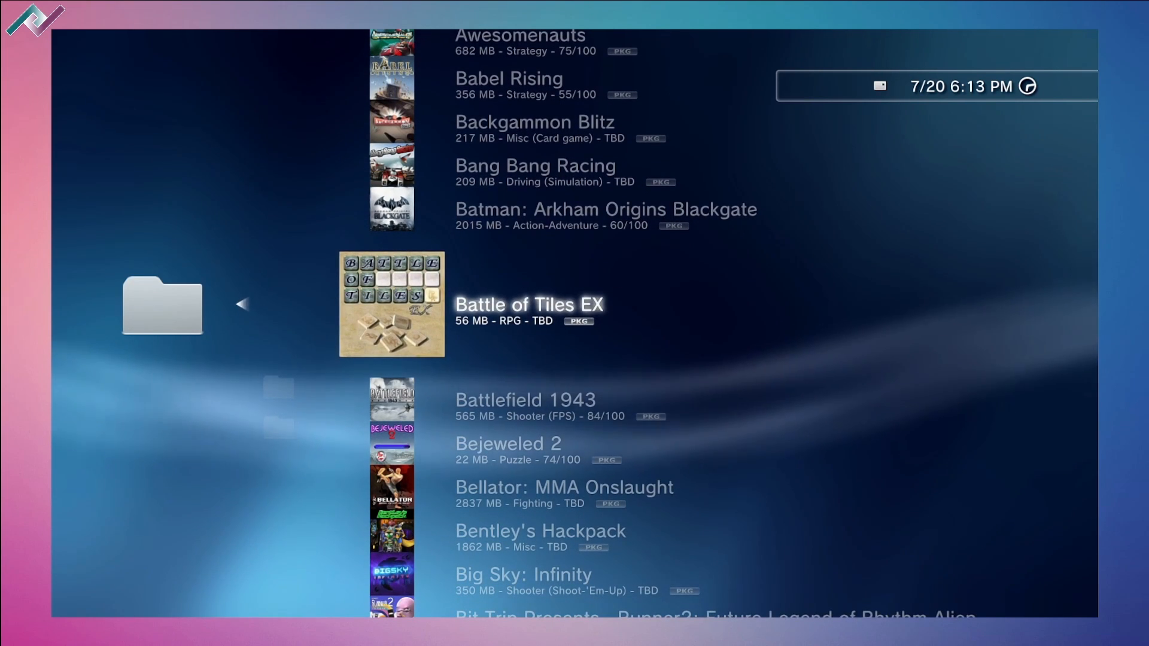
scroll("down", 3)
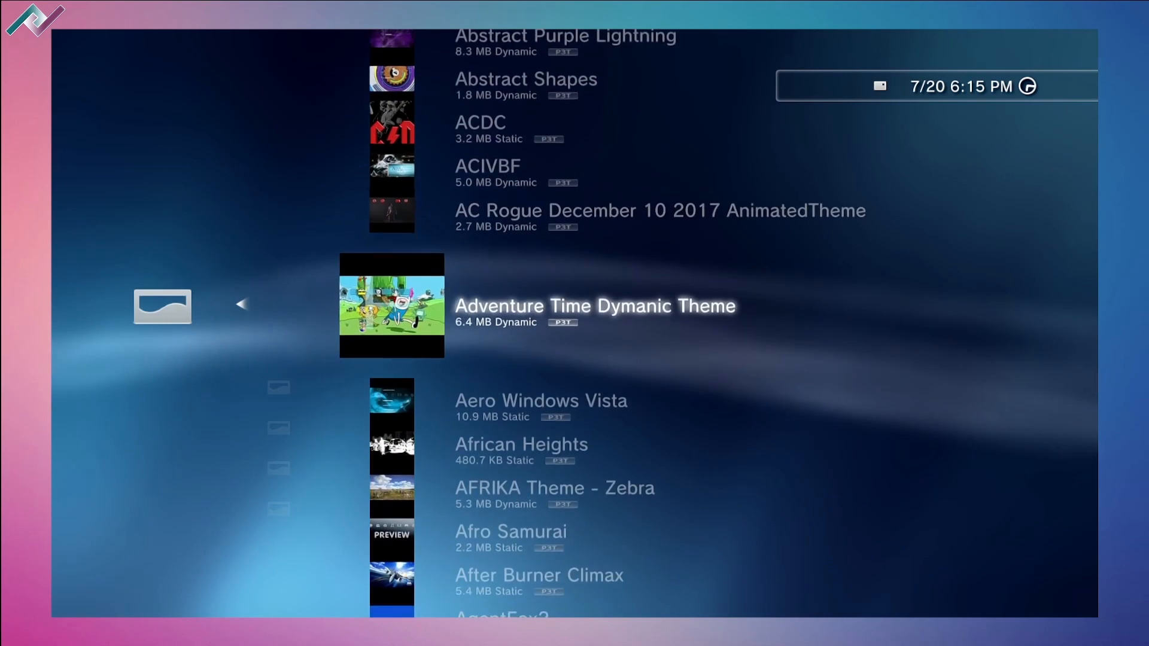
- Scroll the Themes (P3T) list down past After Burner Climax
scroll("down", 3)
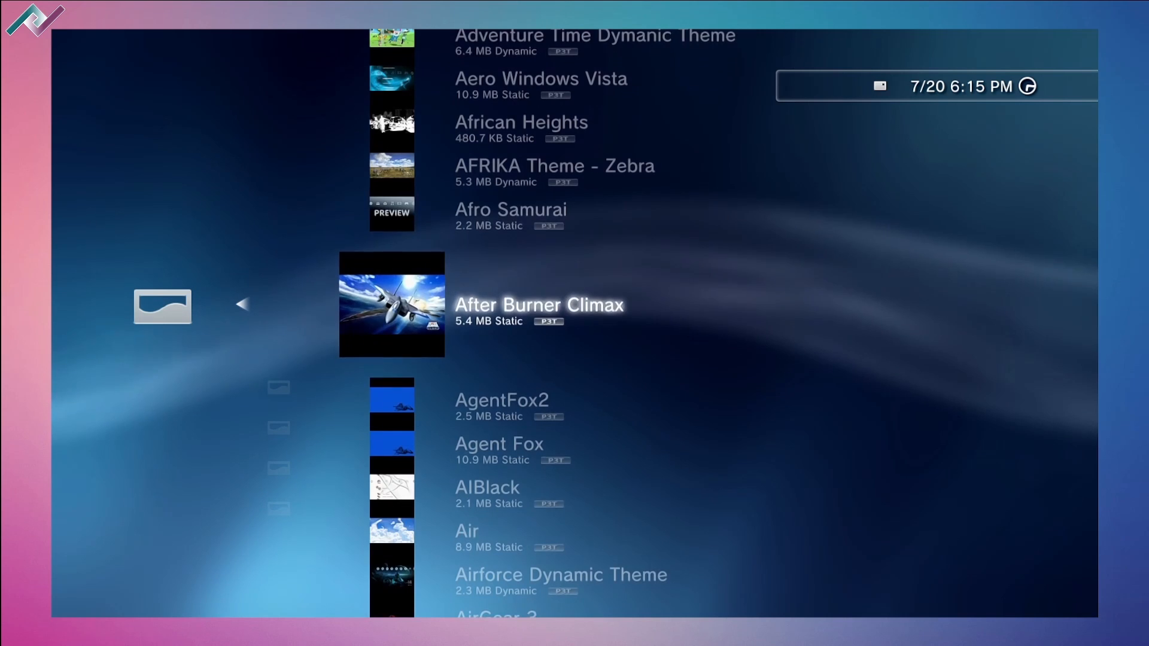
scroll("down", 3)
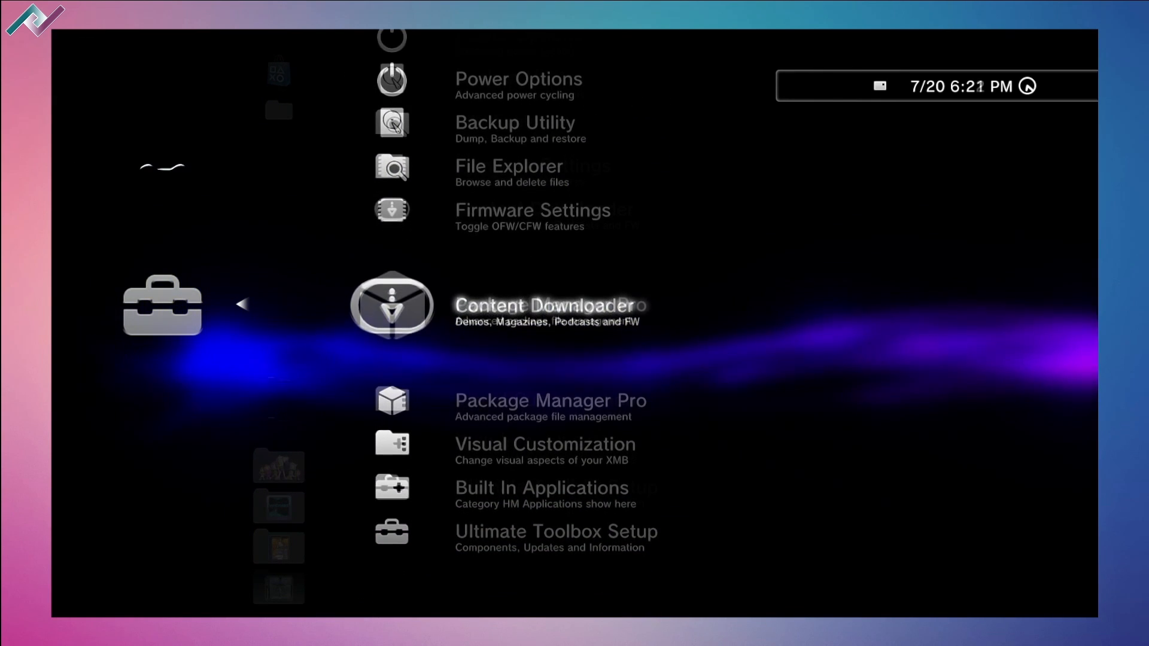
- Move down from Content Downloader to Package Manager Pro
key("down")
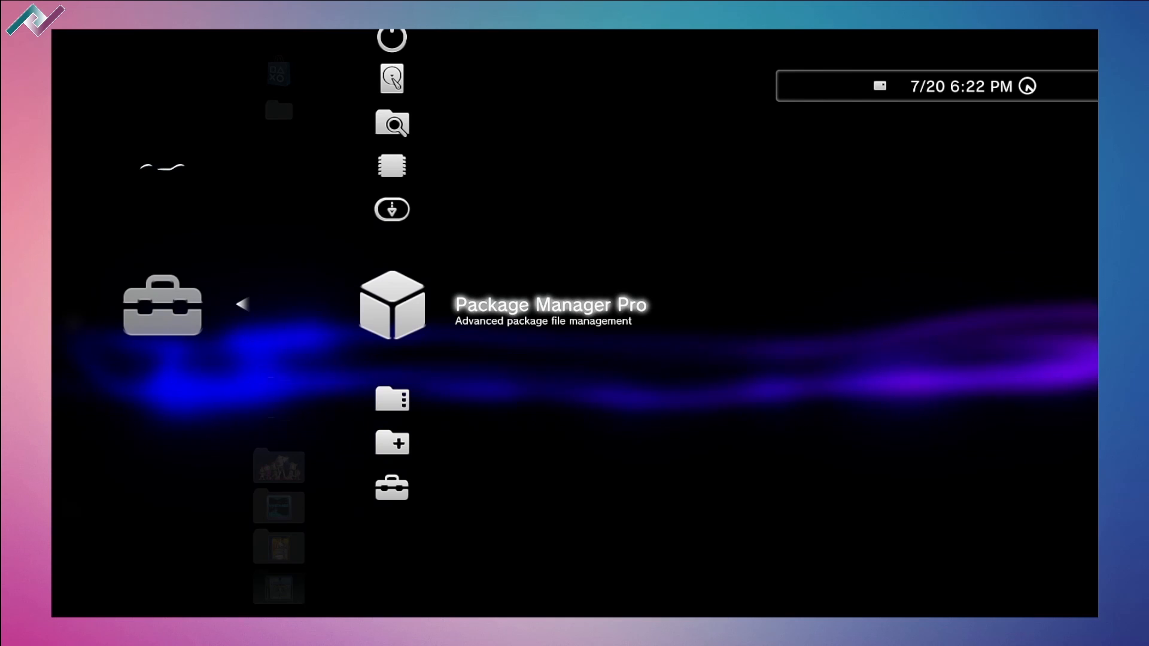